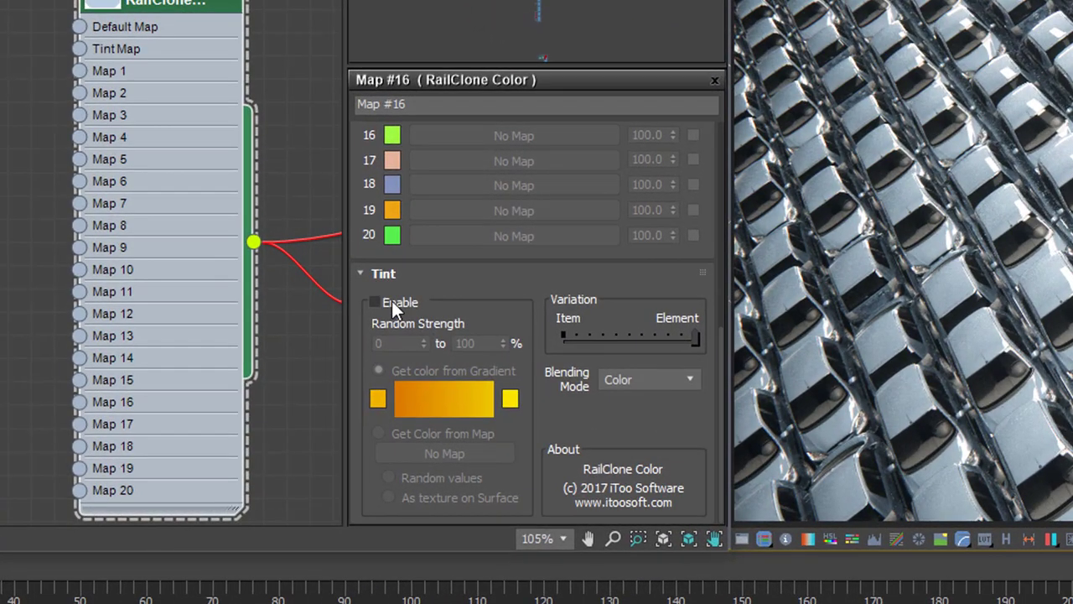
- Enable RailClone Color tinting at 100% random strength, sampling colours from the swatch bitmap
click(374, 301)
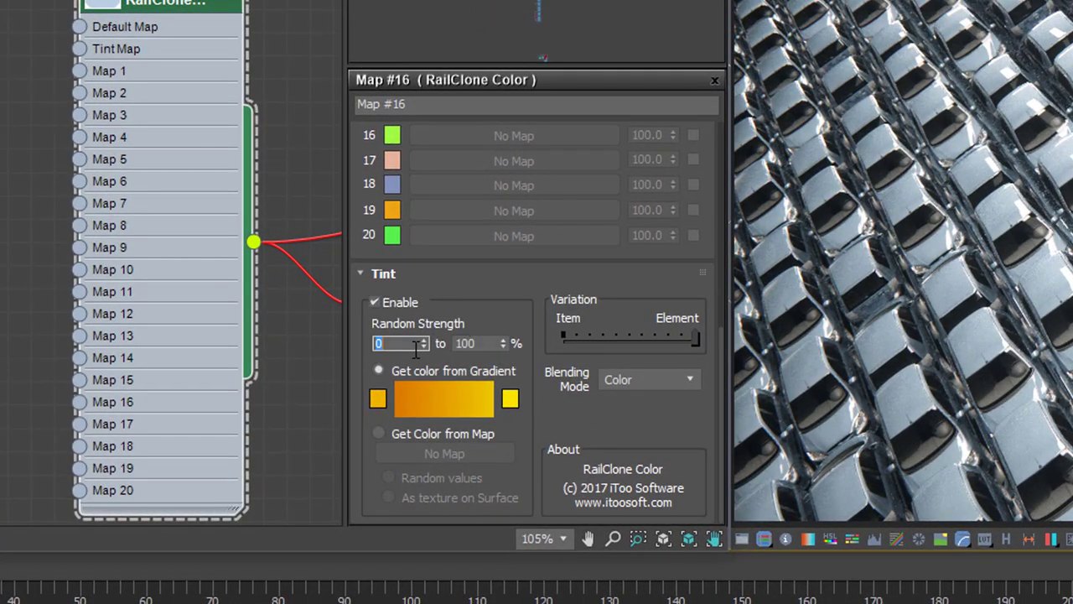
text(100)
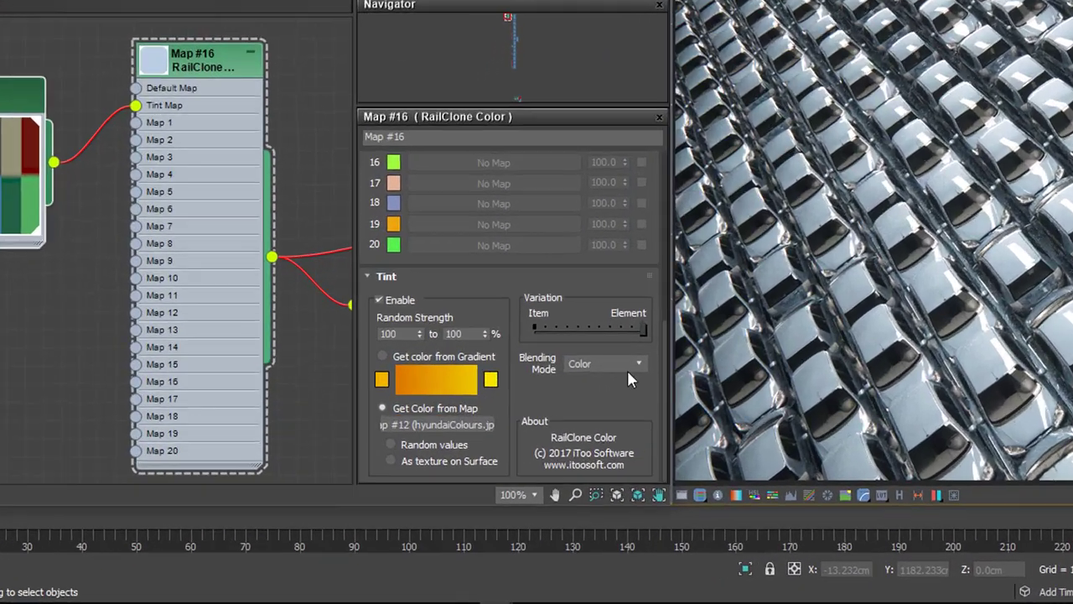
- Switch tint blending to Normal, close the multicoloured V-Ray render, and move to frame 145
click(604, 363)
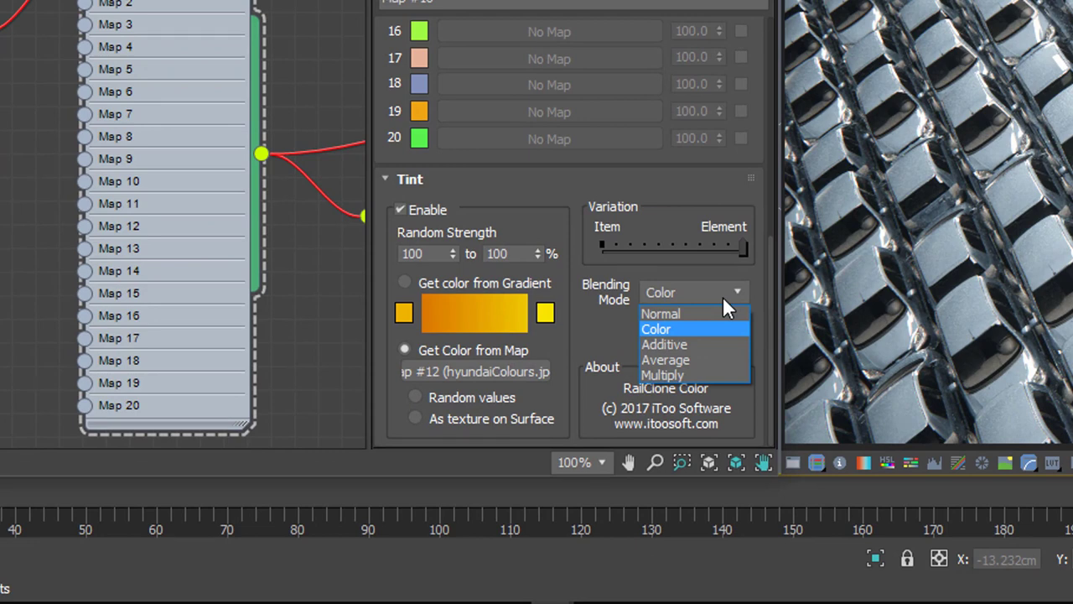
mouse_move(721, 313)
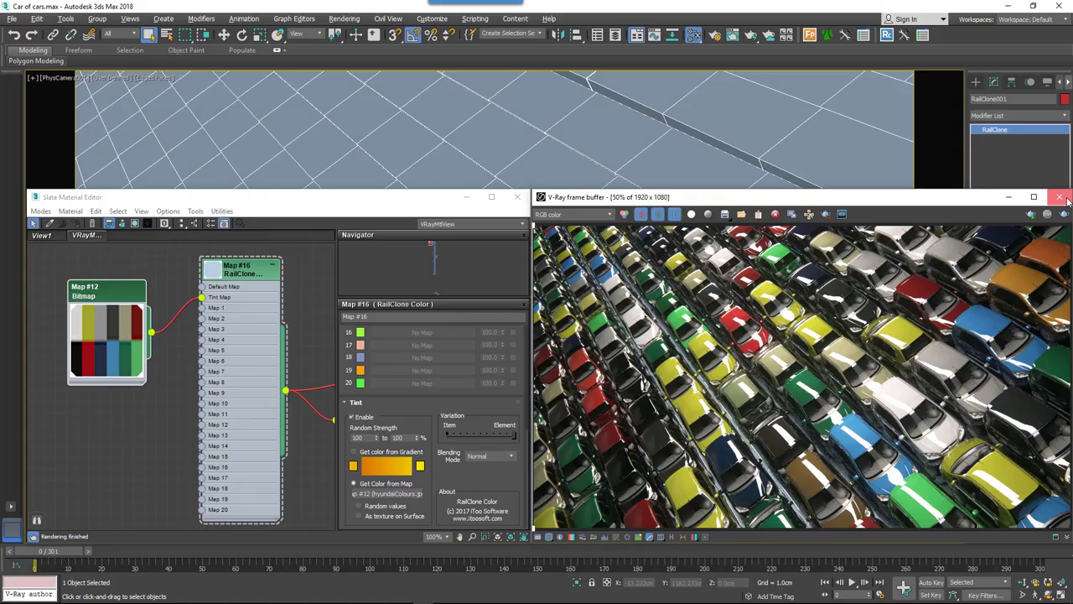
click(1060, 196)
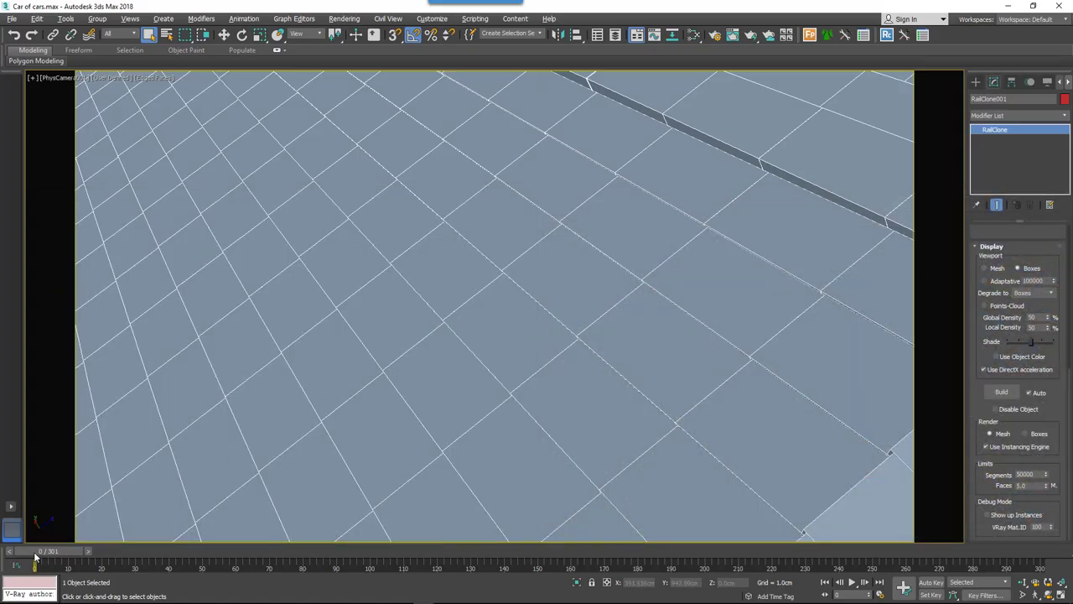
drag(35, 566, 520, 566)
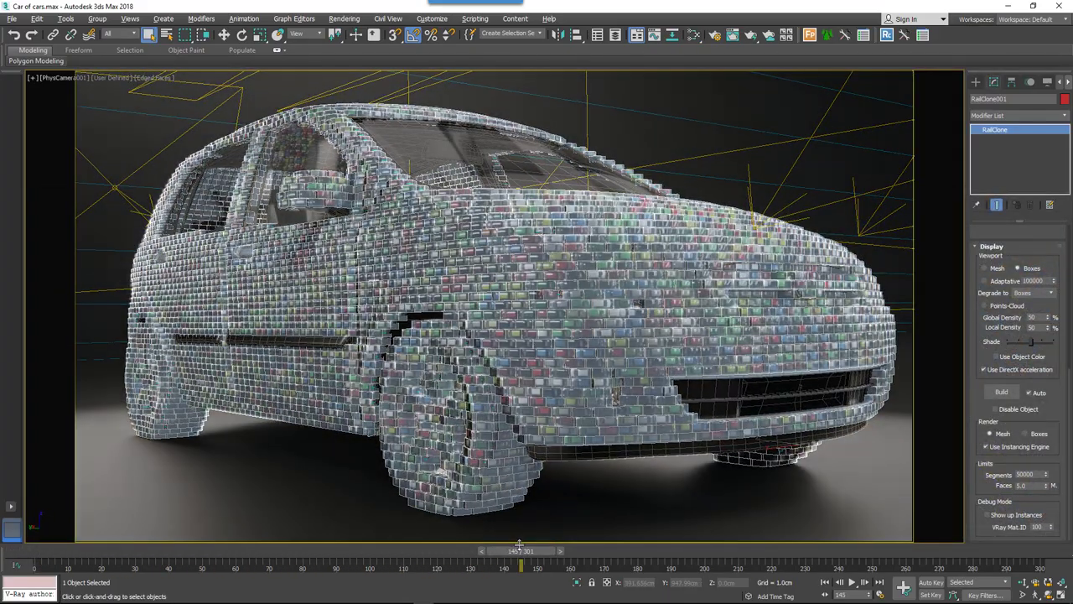